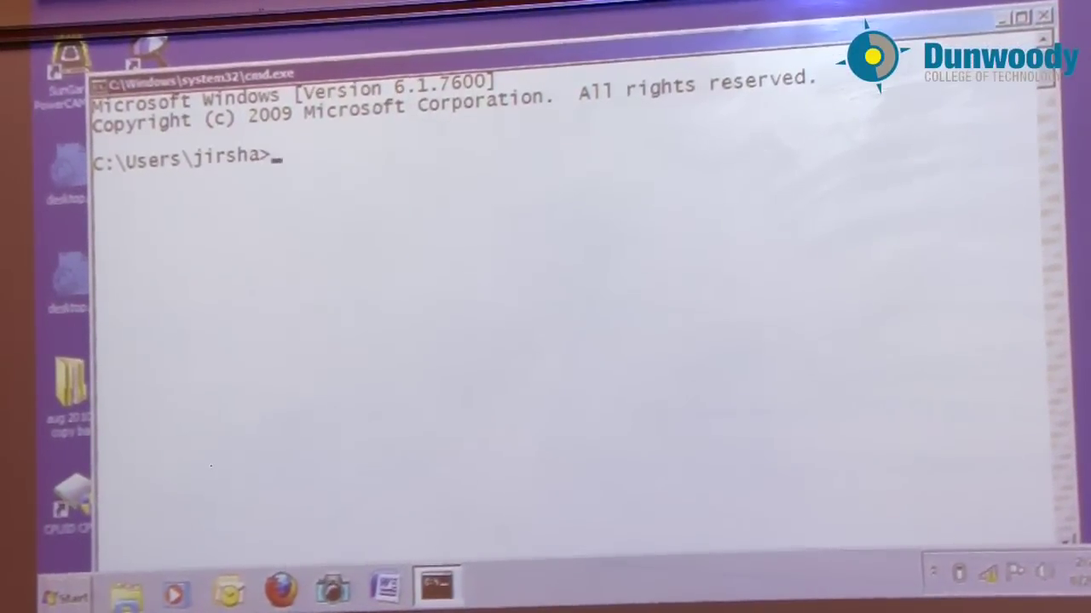
pyautogui.write('debug')
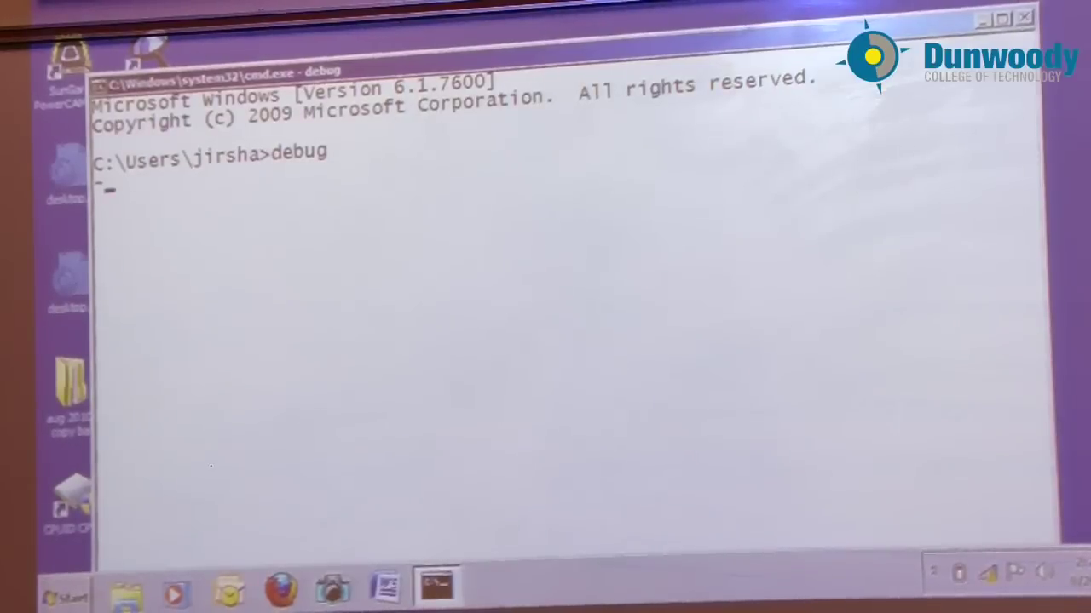
pyautogui.write('L')
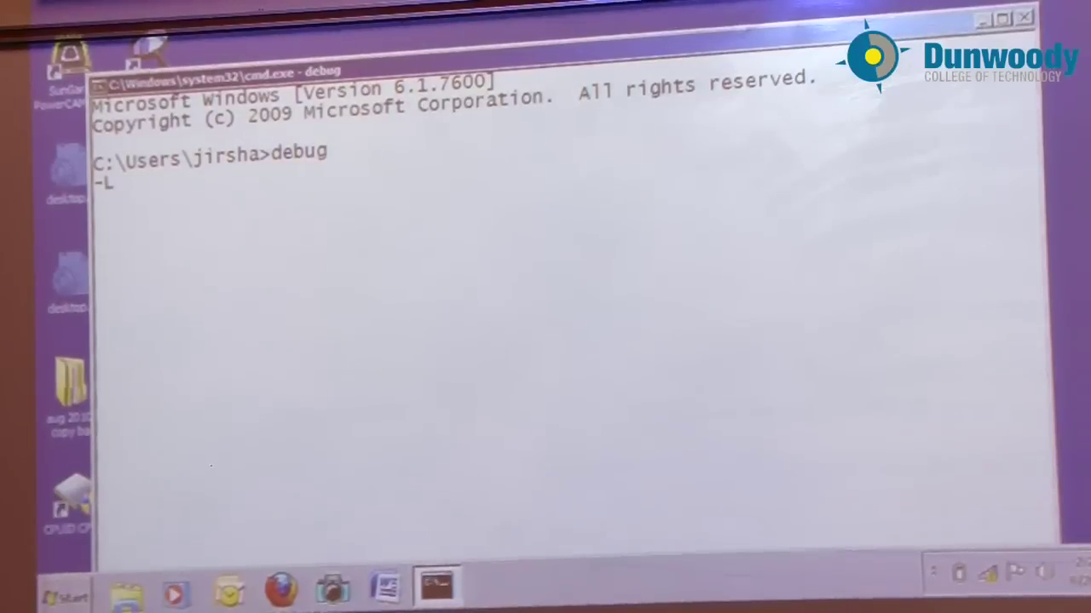
pyautogui.write('0')
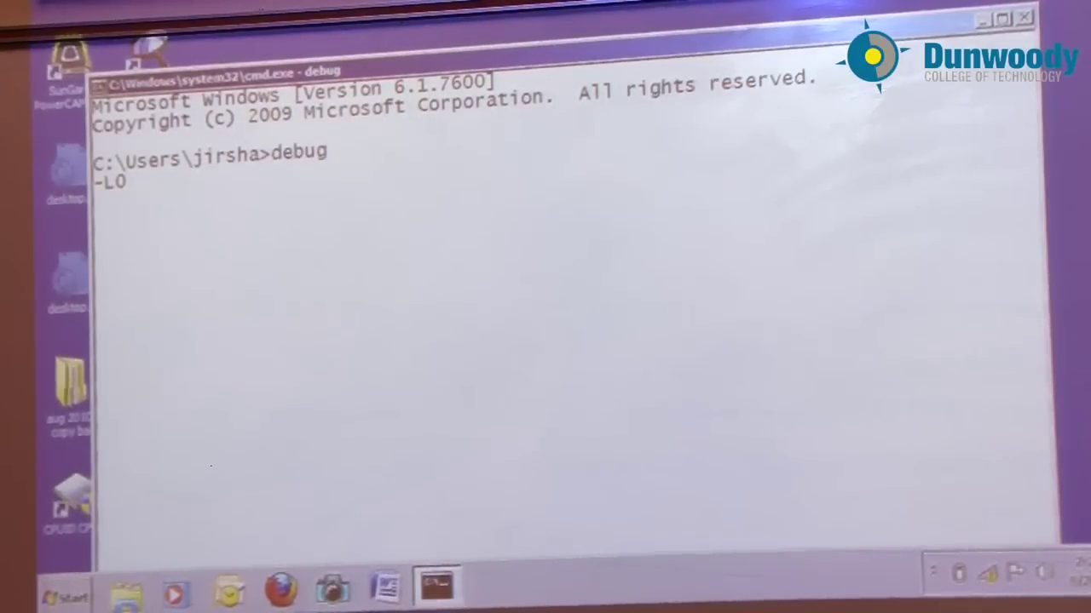
pyautogui.write('0')
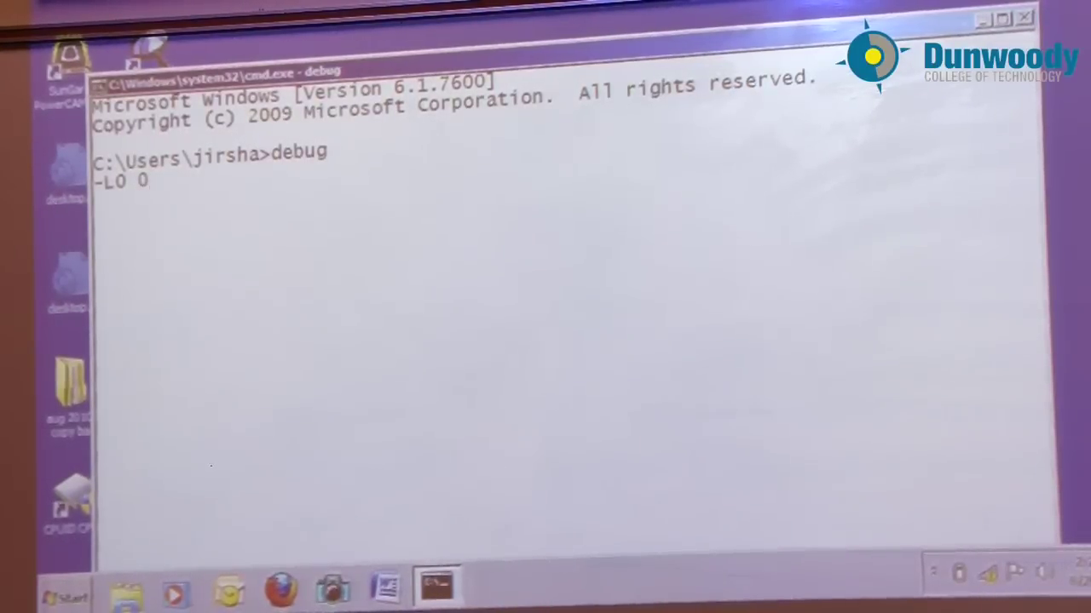